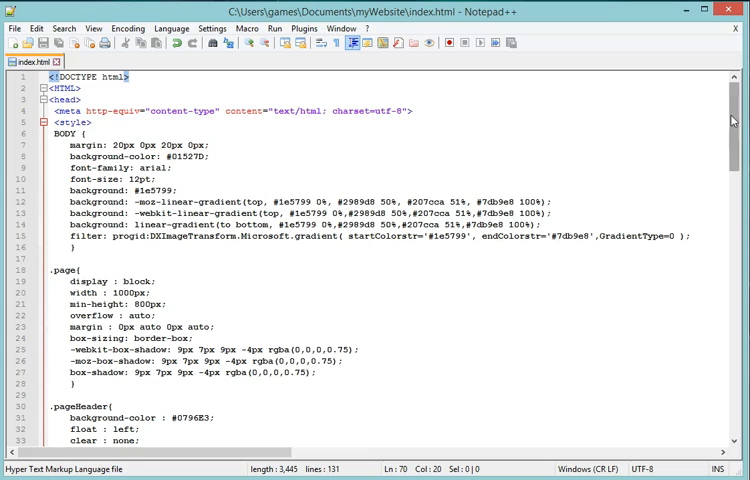
# Insert an empty P { } rule right after the H1 rule's closing brace in the style block.
pyautogui.scroll(-3)
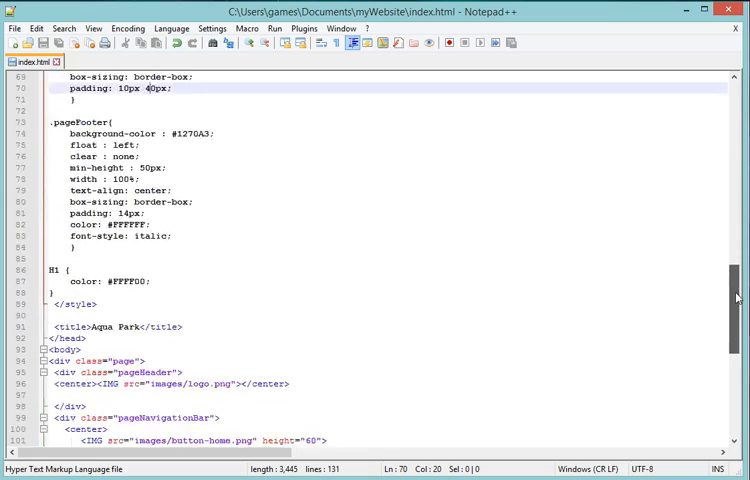
pyautogui.scroll(-3)
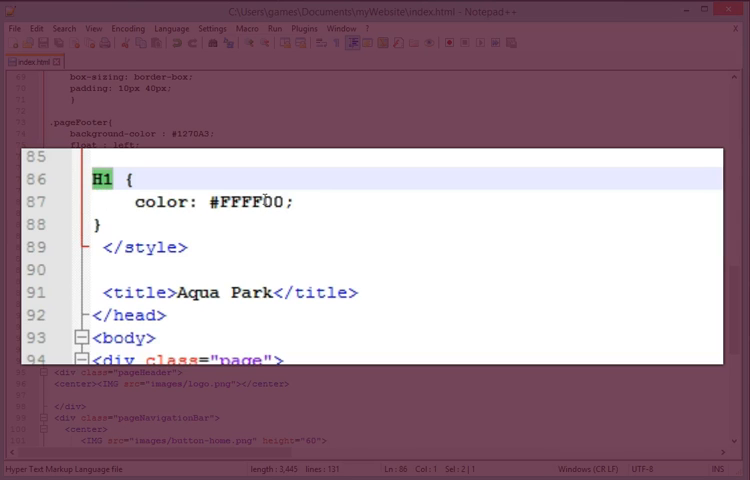
pyautogui.moveTo(256, 210)
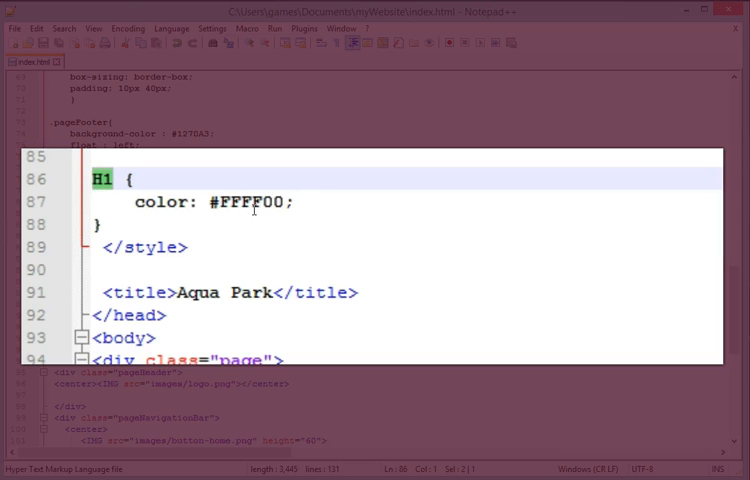
pyautogui.click(300, 200)
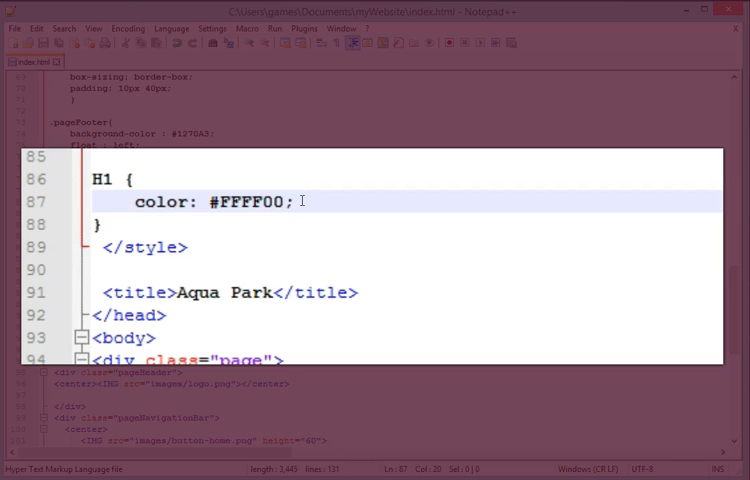
pyautogui.click(136, 224)
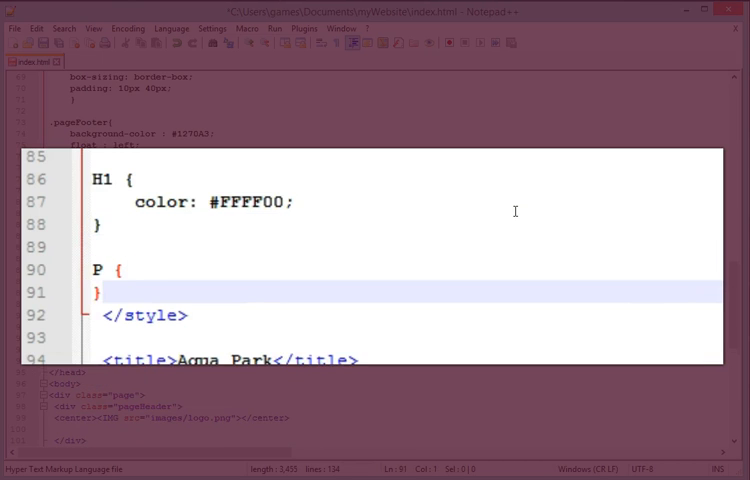
pyautogui.moveTo(158, 268)
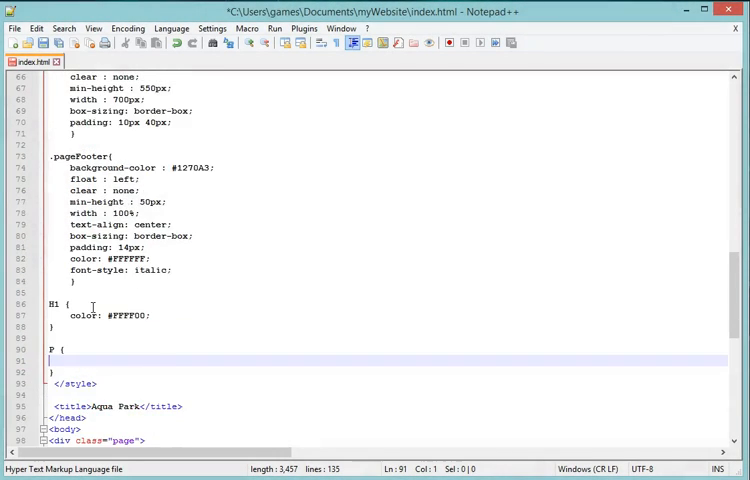
pyautogui.scroll(3)
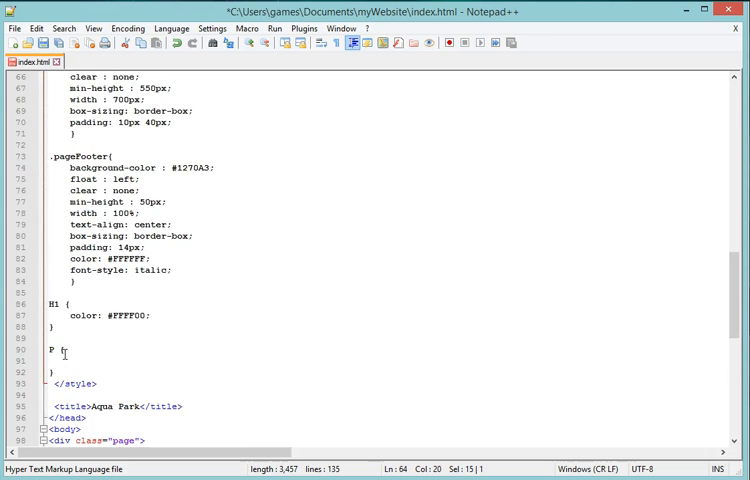
pyautogui.click(60, 360)
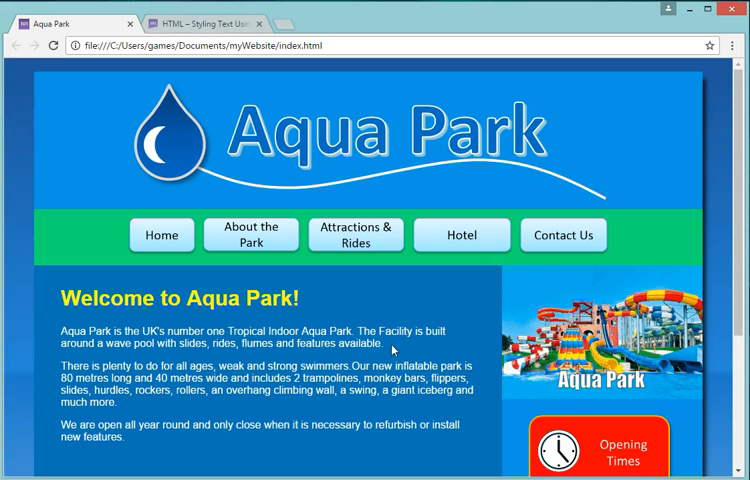
# Switch to the 101computing CSS tutorial tab and scroll to the selector syntax and font-property list.
pyautogui.click(210, 22)
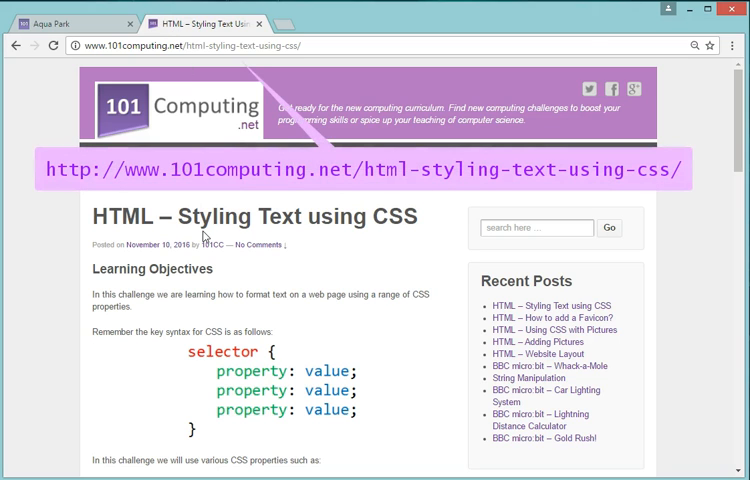
pyautogui.moveTo(388, 252)
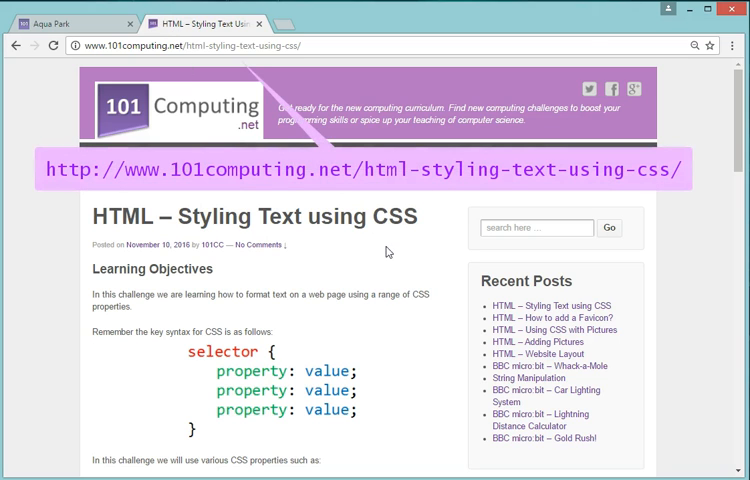
pyautogui.scroll(-3)
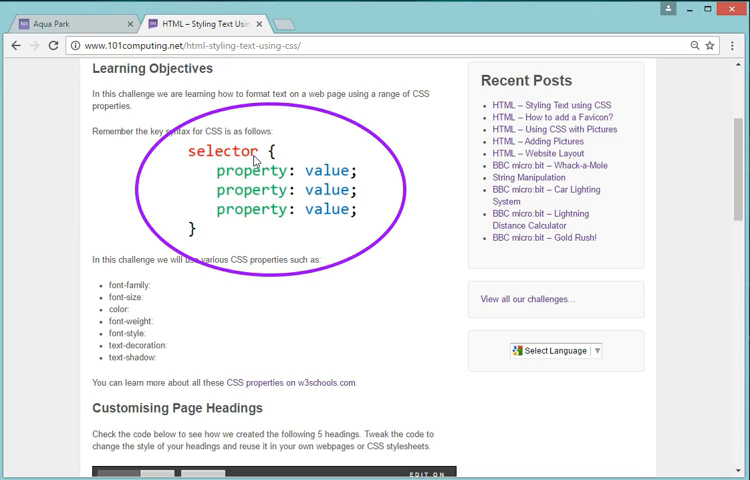
pyautogui.moveTo(210, 172)
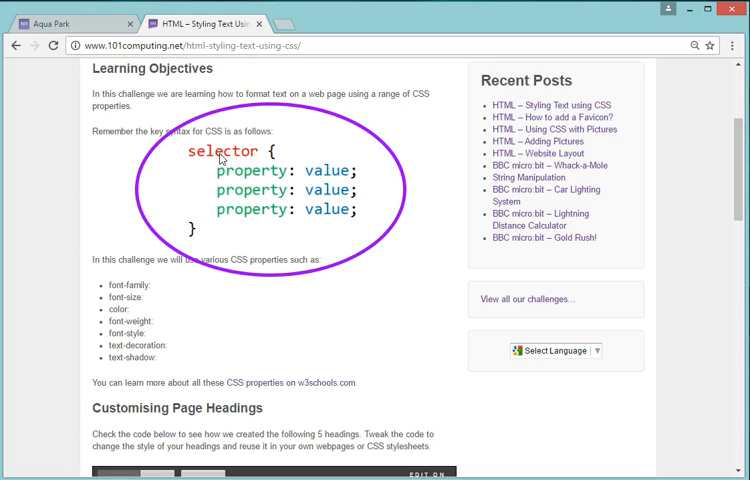
pyautogui.moveTo(268, 216)
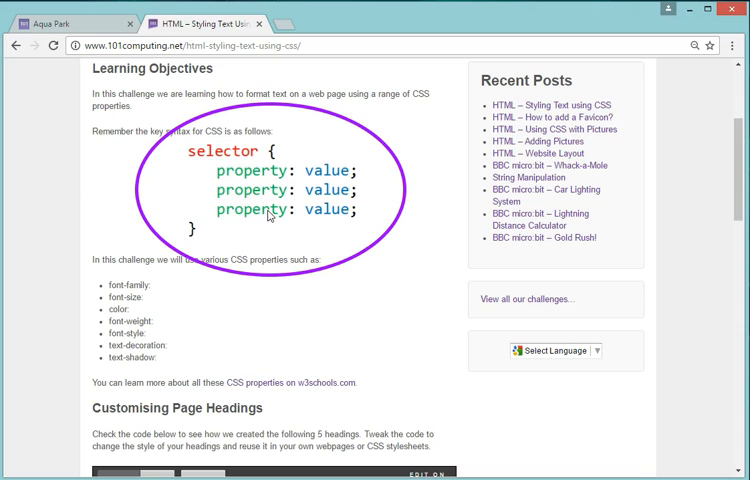
pyautogui.moveTo(320, 212)
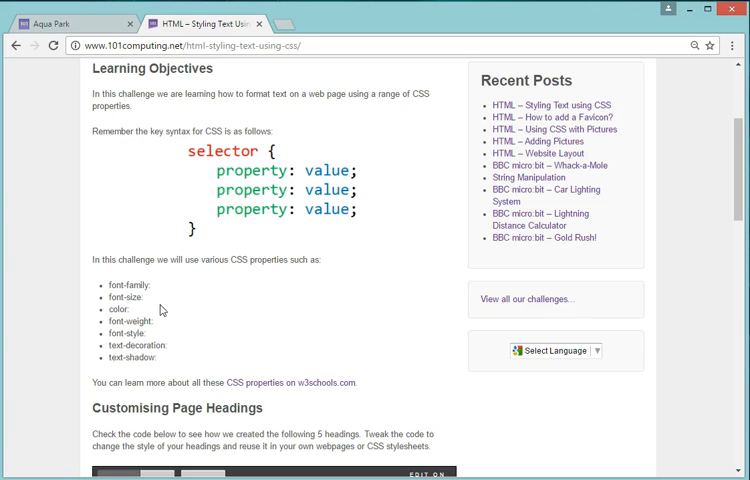
pyautogui.moveTo(352, 172)
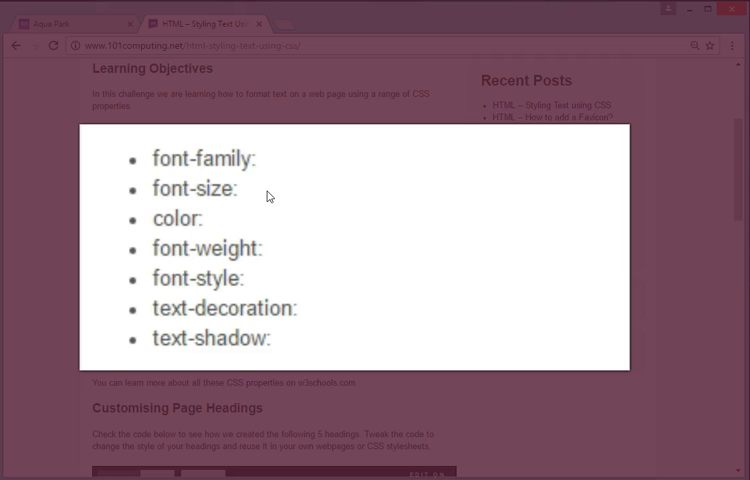
pyautogui.moveTo(280, 256)
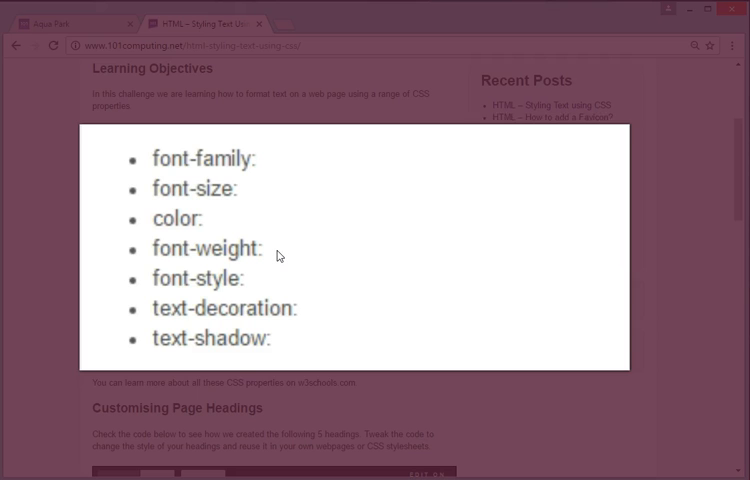
pyautogui.moveTo(280, 256)
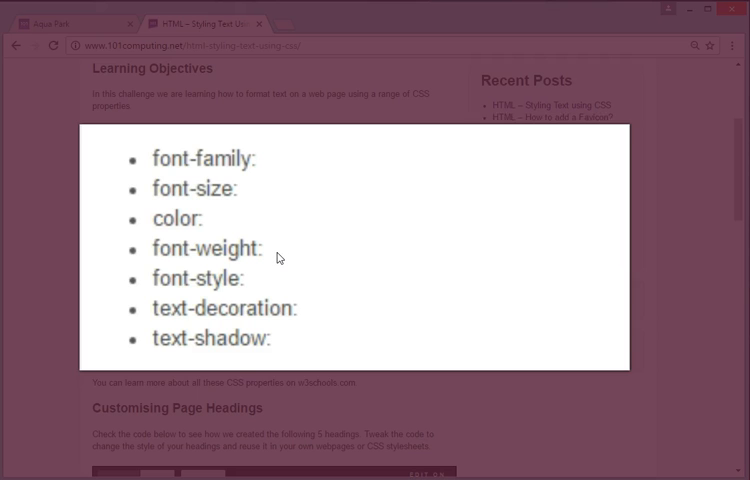
pyautogui.moveTo(264, 278)
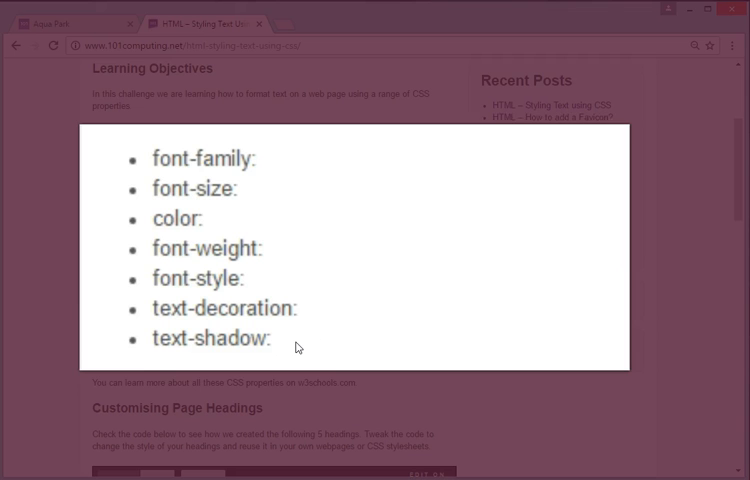
pyautogui.scroll(-3)
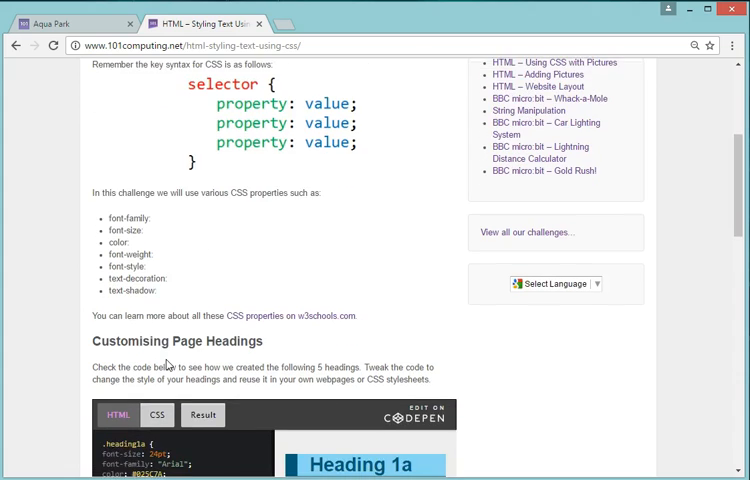
# Scroll to the Customising Page Headings CodePen and show its HTML markup for the five headings.
pyautogui.scroll(-3)
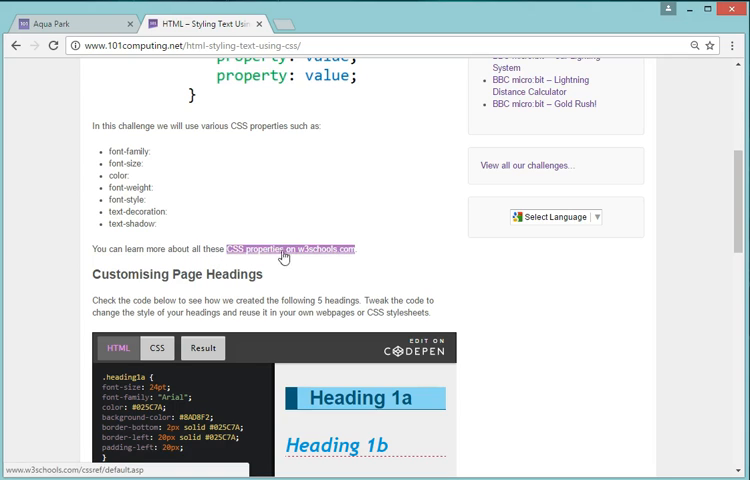
pyautogui.moveTo(308, 260)
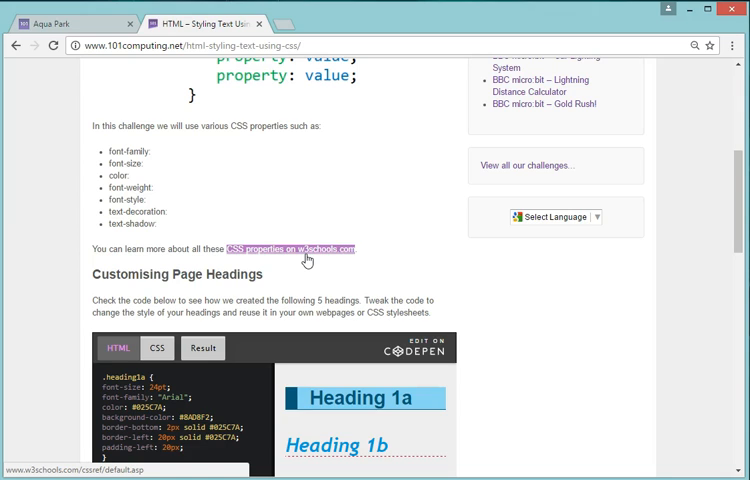
pyautogui.scroll(-3)
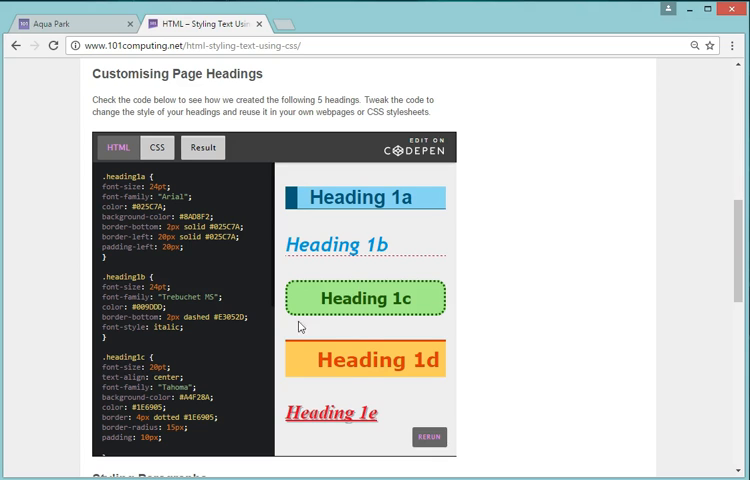
pyautogui.click(120, 148)
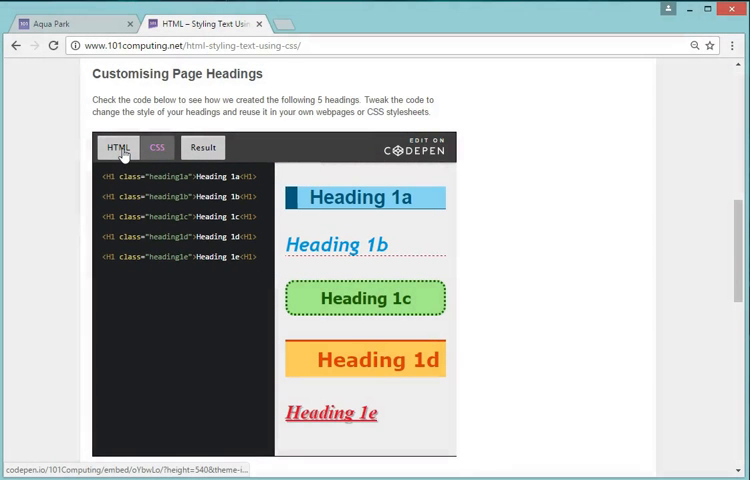
# Show the CodePen's CSS and select the .heading1b declarations for copying.
pyautogui.click(202, 148)
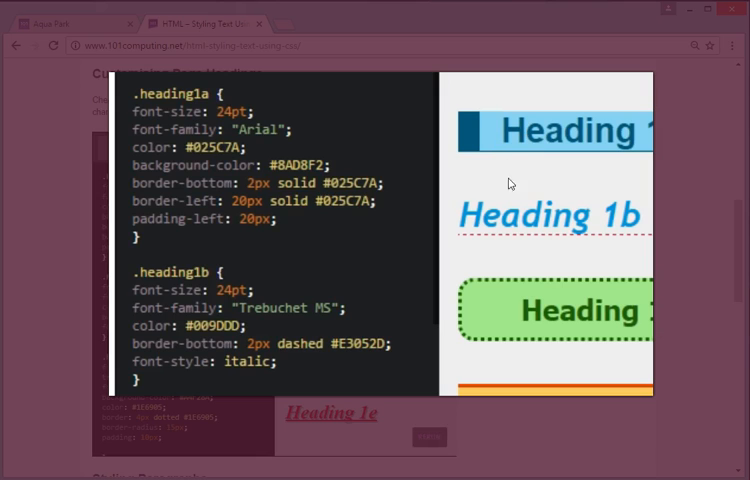
pyautogui.moveTo(144, 316)
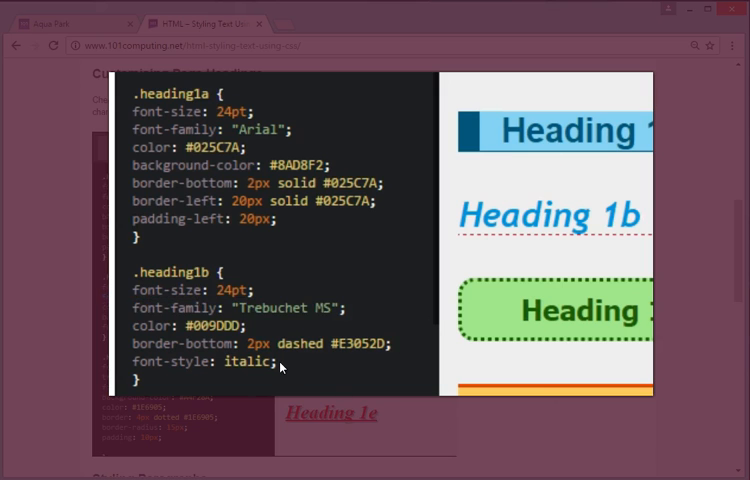
pyautogui.moveTo(130, 290); pyautogui.dragTo(278, 362)
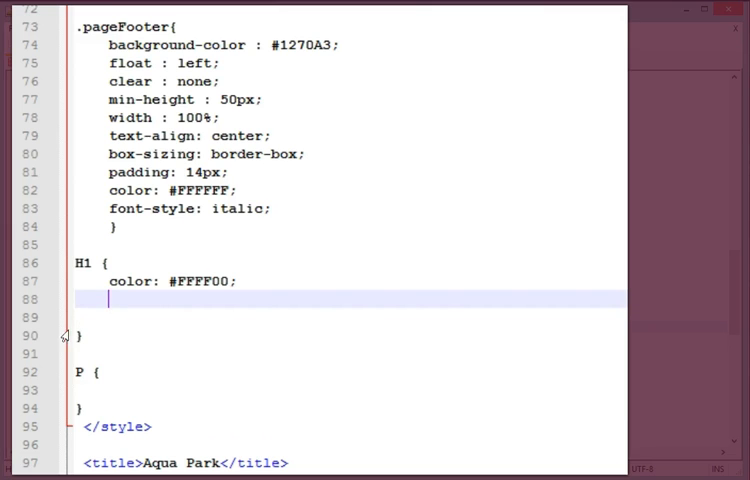
# Paste the Heading 1b declarations (24pt, Trebuchet MS, dashed border, italic) into the H1 rule.
pyautogui.rightClick(110, 300)
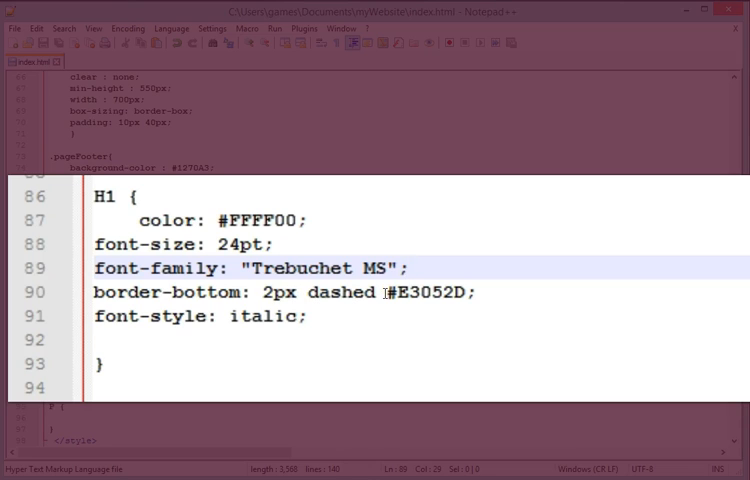
# Change the H1 border colour from #E3052D to #FFFFFF and its font family to Arial.
pyautogui.doubleClick(430, 292)
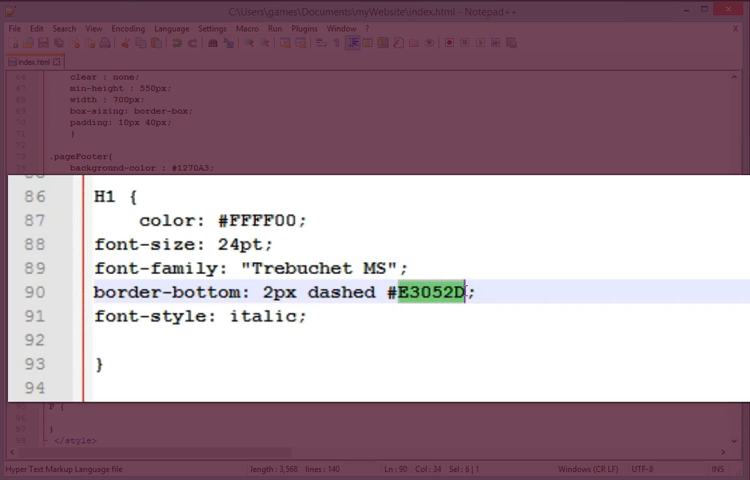
pyautogui.write('F')
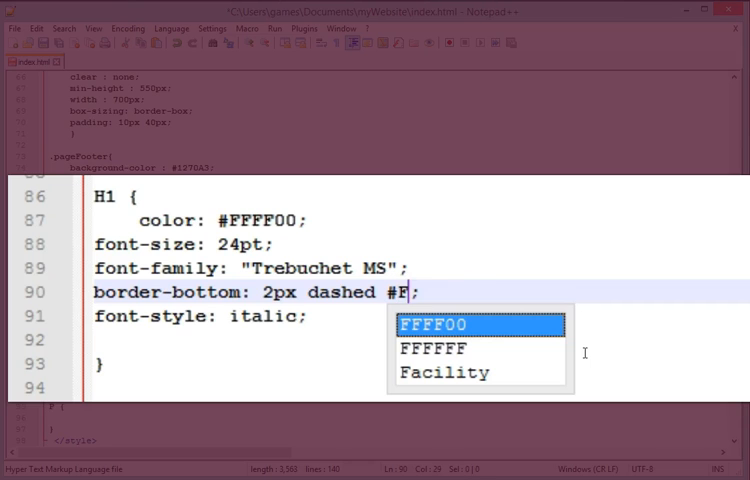
pyautogui.write('FFFFF')
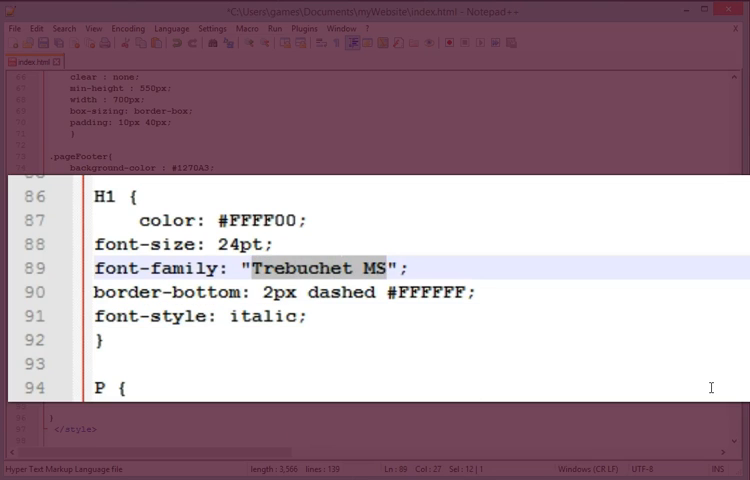
pyautogui.write('Aria')
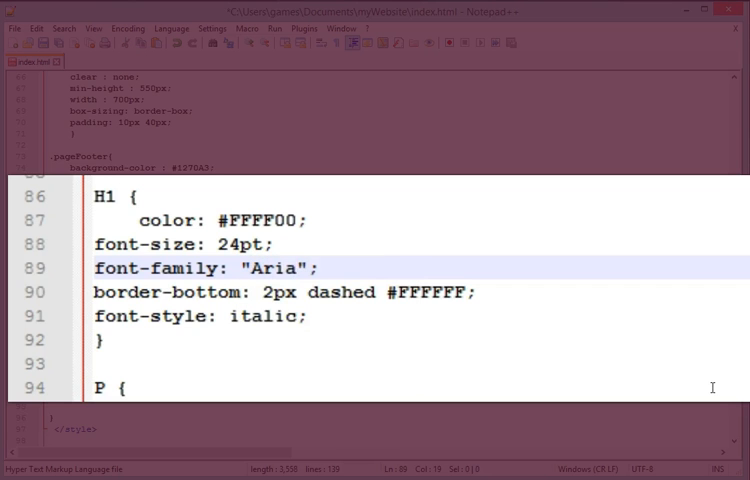
pyautogui.write('l')
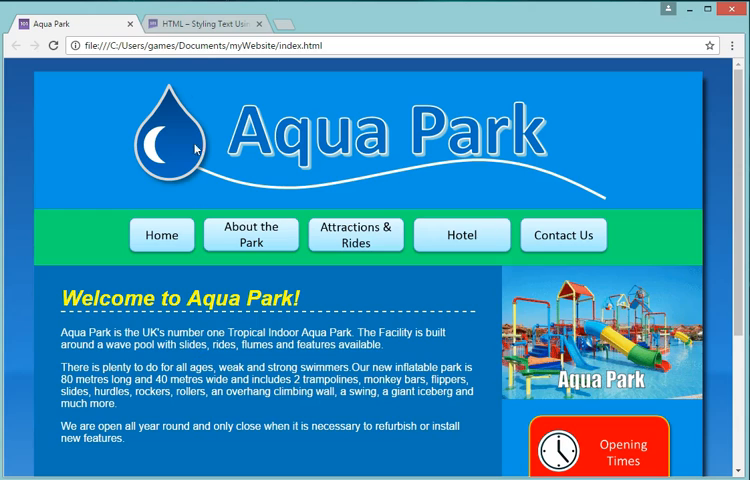
# Return to the CSS tutorial tab and scroll to the Styling Paragraphs CodePen example.
pyautogui.click(200, 22)
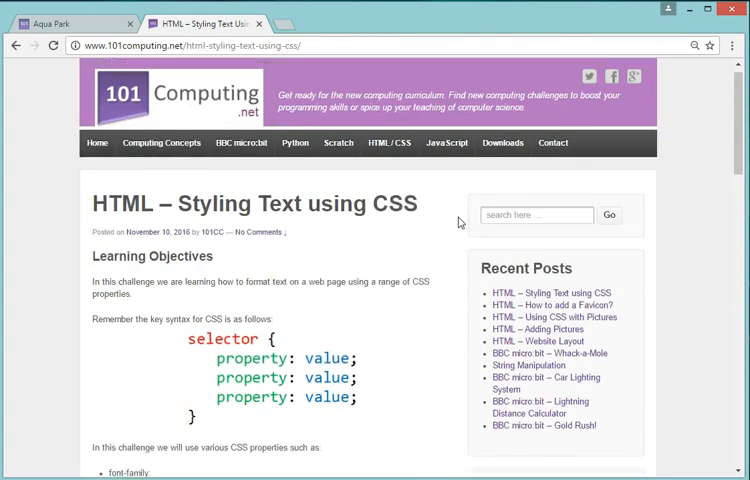
pyautogui.scroll(-3)
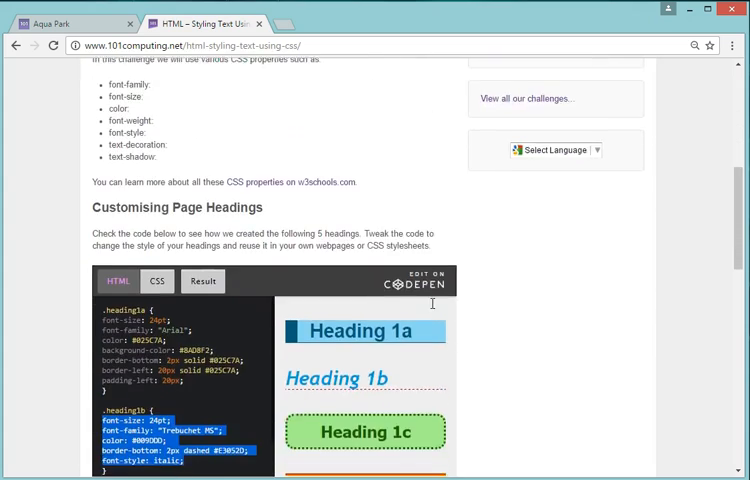
pyautogui.scroll(-3)
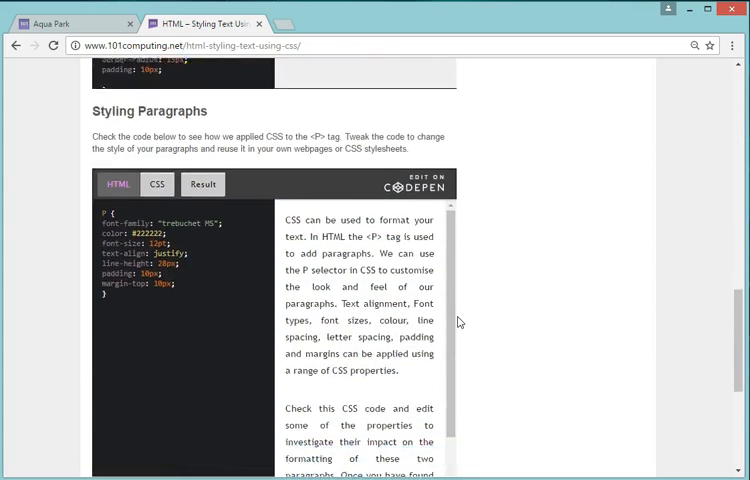
pyautogui.scroll(-3)
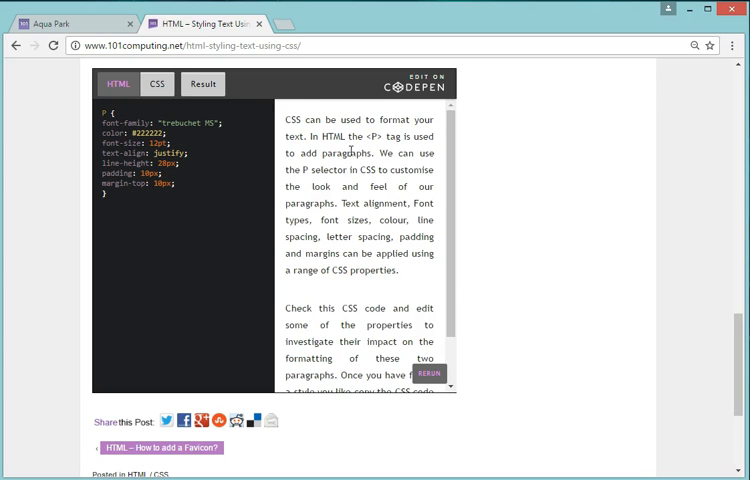
pyautogui.moveTo(350, 152)
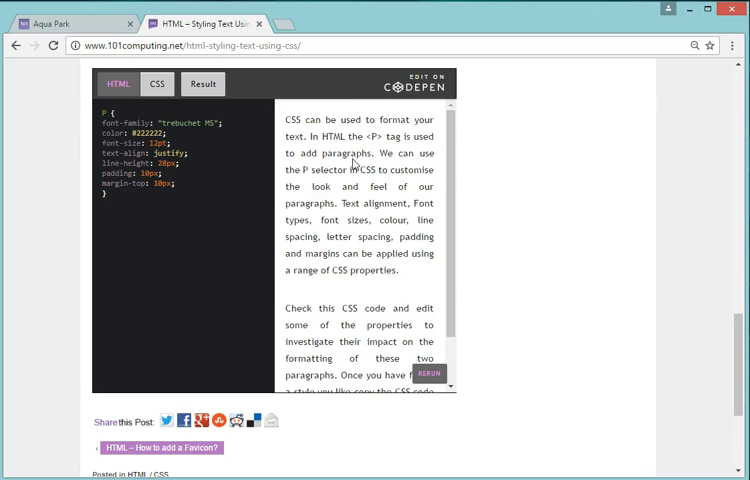
pyautogui.moveTo(236, 178)
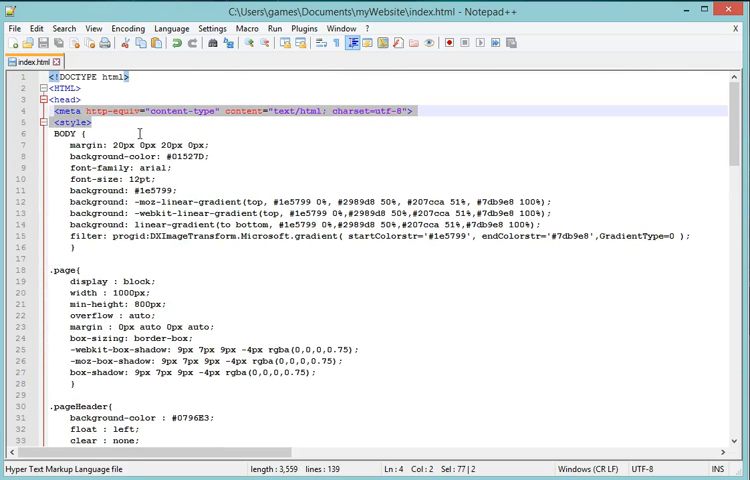
# Paste the tutorial's P rule (Trebuchet MS, white, 12pt, justified, line height, padding, margin) into the style block.
pyautogui.scroll(-3)
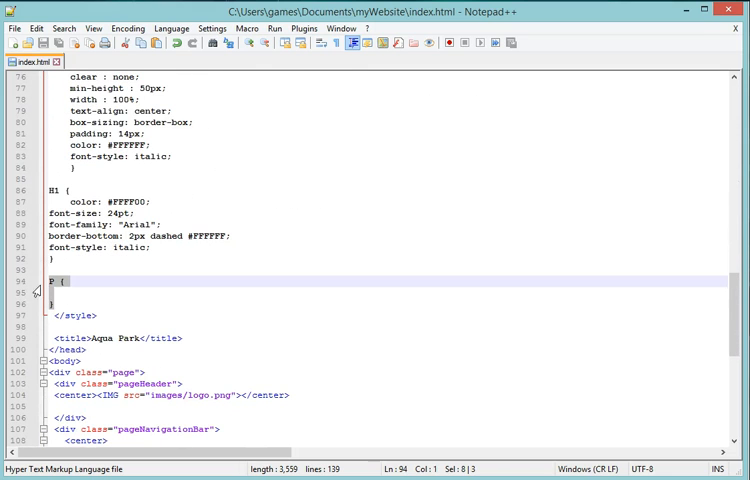
pyautogui.rightClick(36, 290)
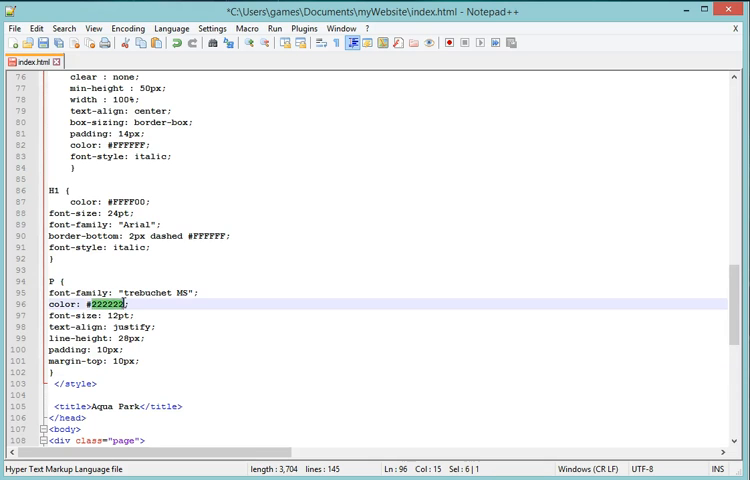
pyautogui.moveTo(322, 388)
pyautogui.write('FFFFFF')
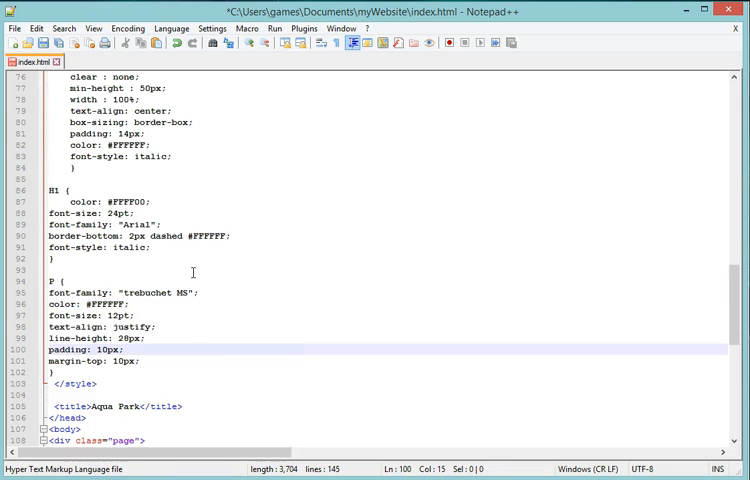
pyautogui.scroll(-3)
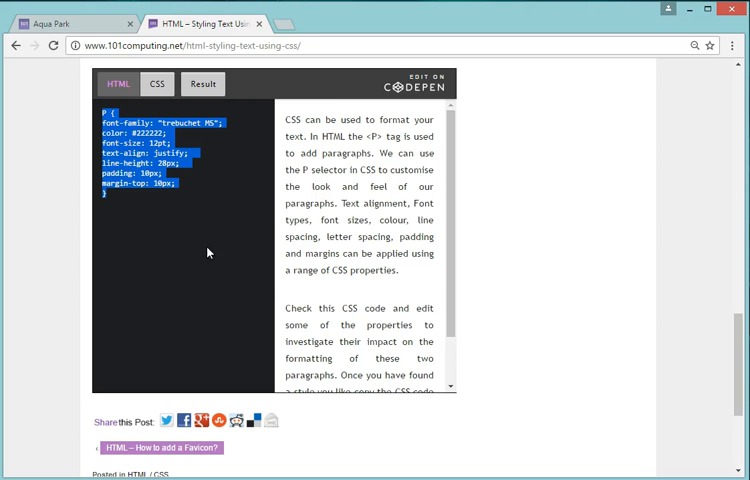
# Reload the Aqua Park page in Chrome to see the white, justified, wider-spaced paragraphs.
pyautogui.click(60, 24)
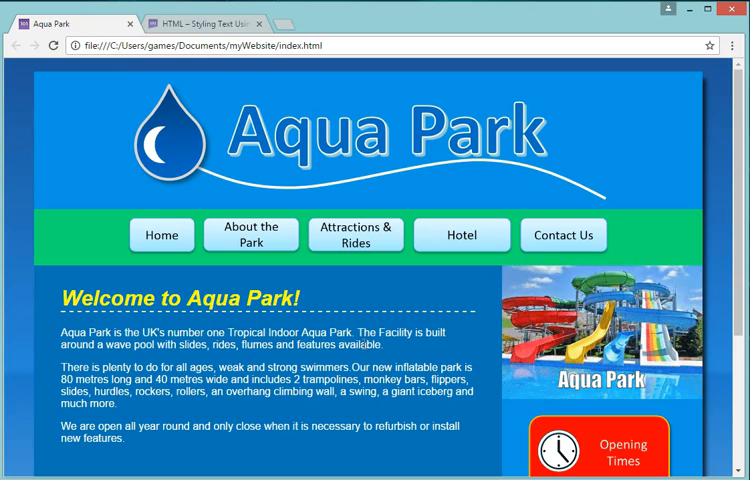
pyautogui.rightClick(450, 300)
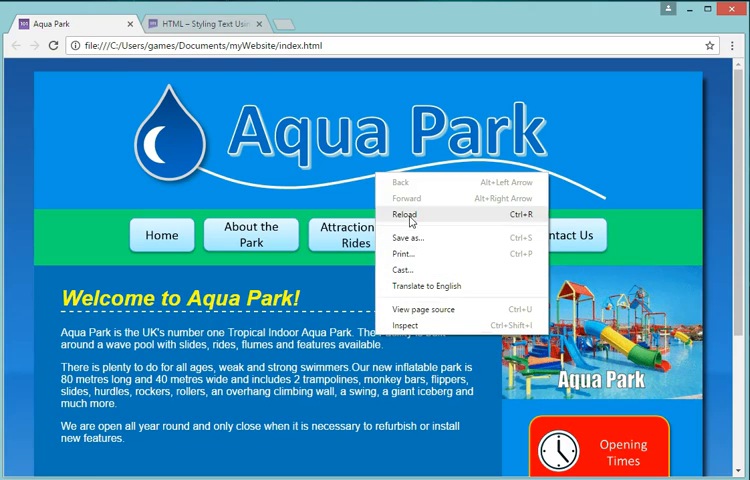
pyautogui.click(404, 214)
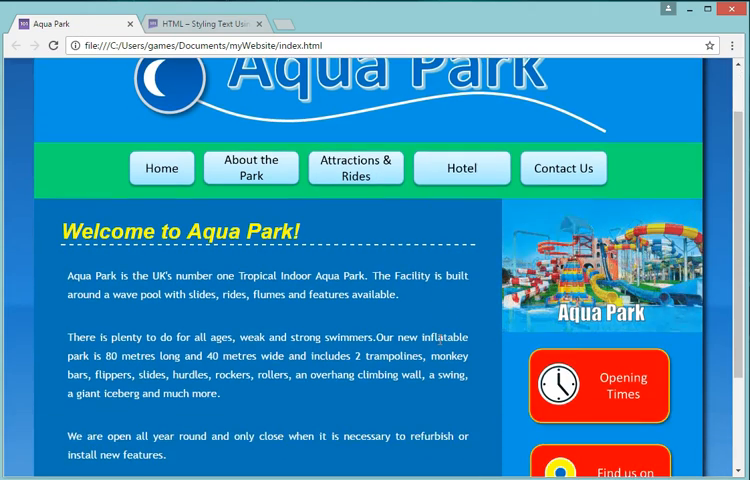
pyautogui.scroll(-3)
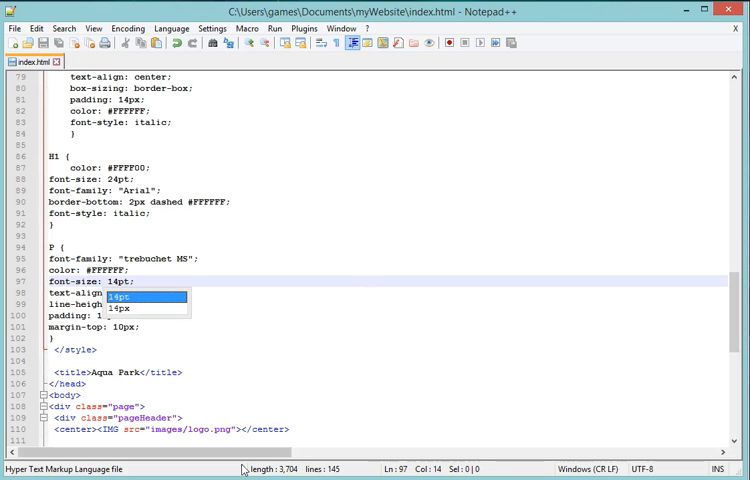
# Try a 14pt paragraph font size, check it in Chrome, then settle on 13pt and save.
pyautogui.rightClick(336, 396)
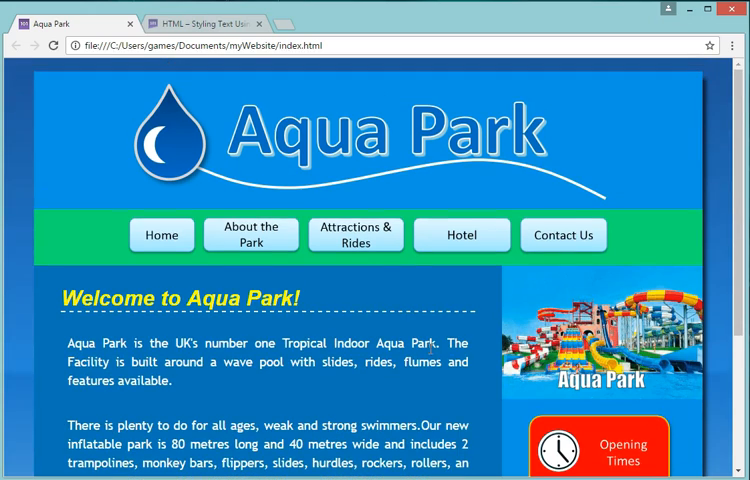
pyautogui.scroll(-3)
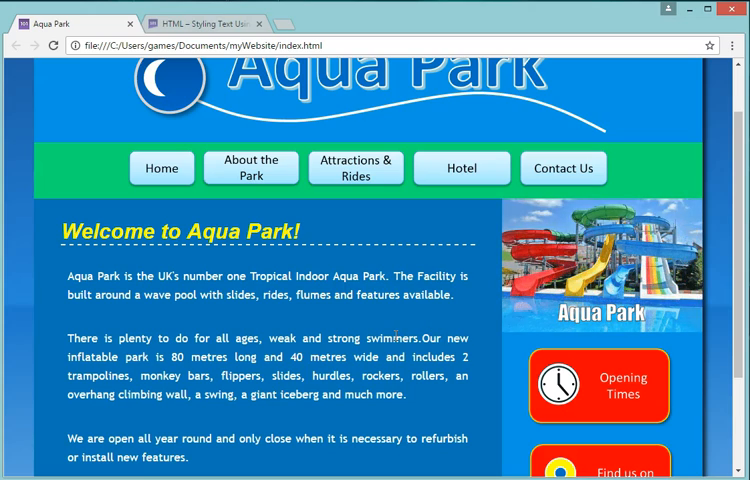
pyautogui.scroll(-3)
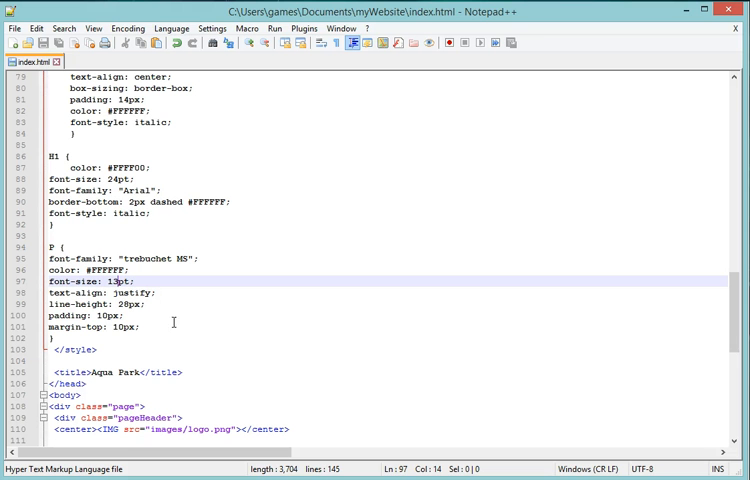
# Indent the H1 and P declarations, retyping the font-size line so both rules are neatly laid out.
pyautogui.click(50, 156)
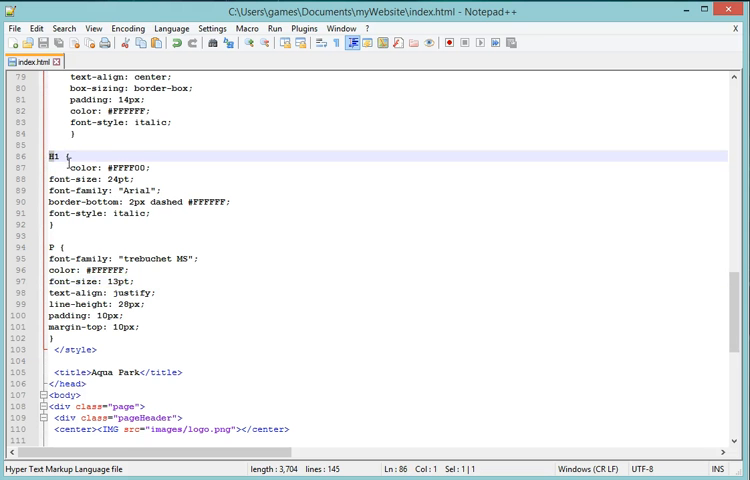
pyautogui.doubleClick(80, 166)
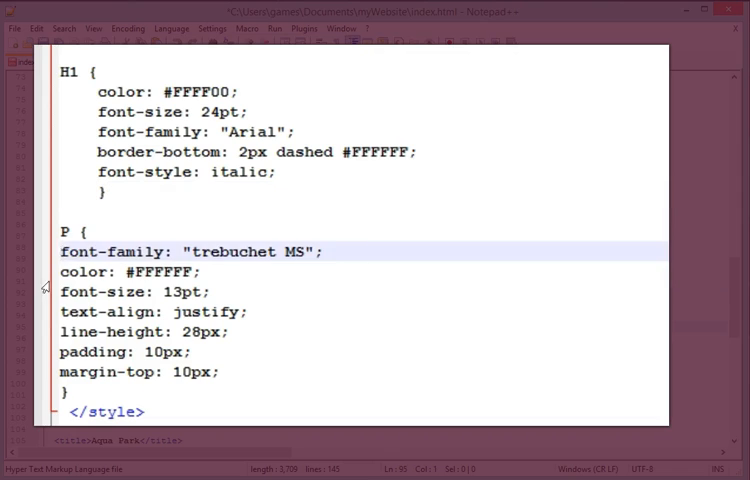
pyautogui.doubleClick(76, 292)
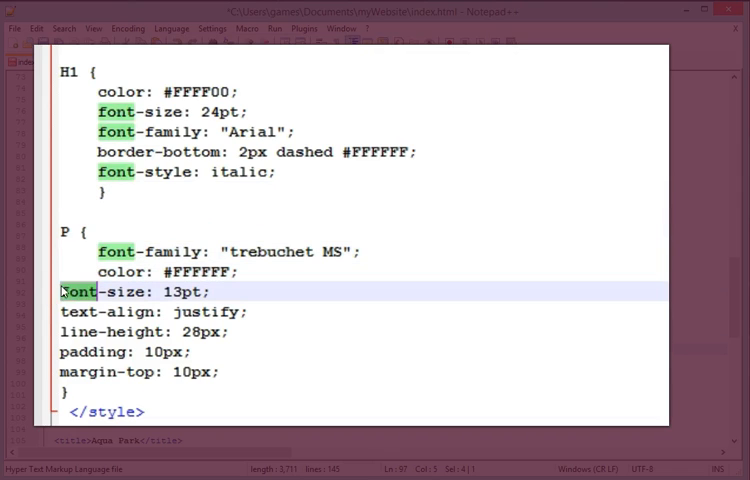
pyautogui.press('Delete')
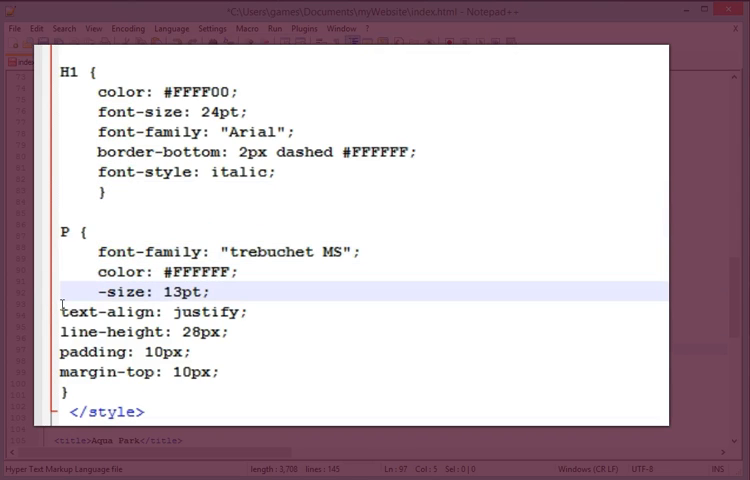
pyautogui.write('font')
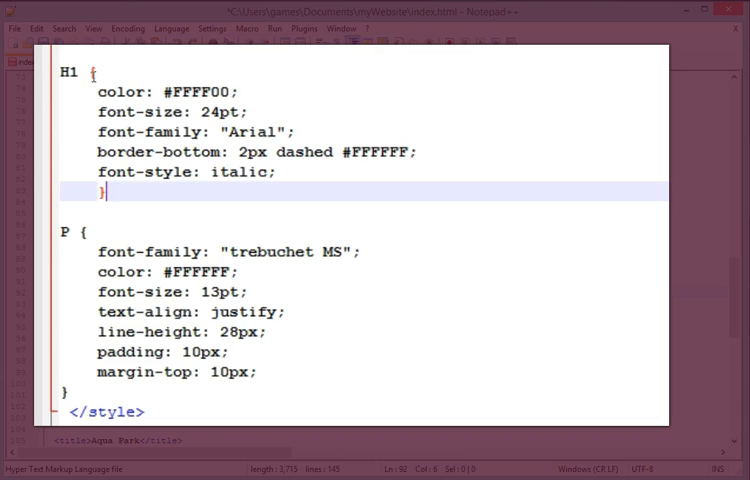
pyautogui.moveTo(110, 192)
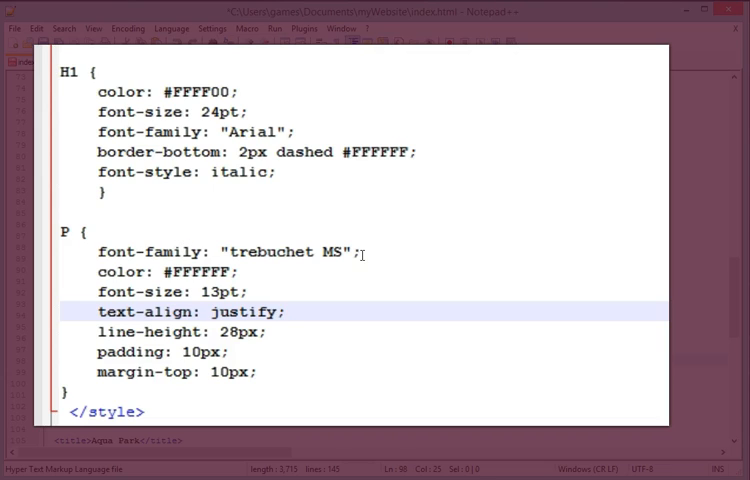
pyautogui.moveTo(270, 332)
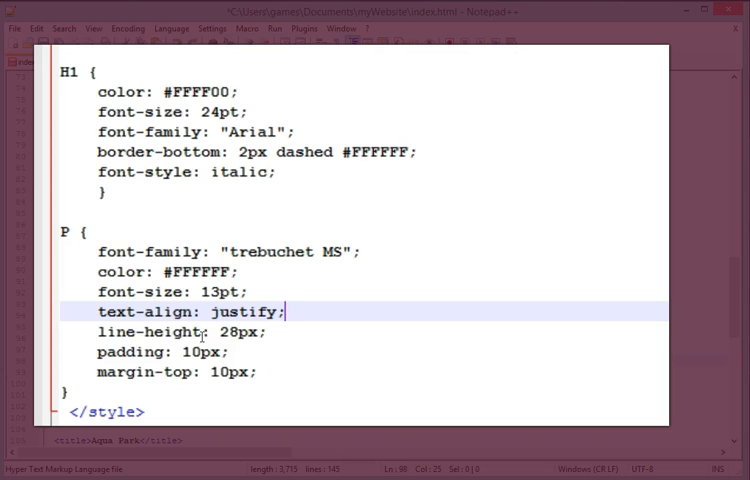
pyautogui.scroll(-3)
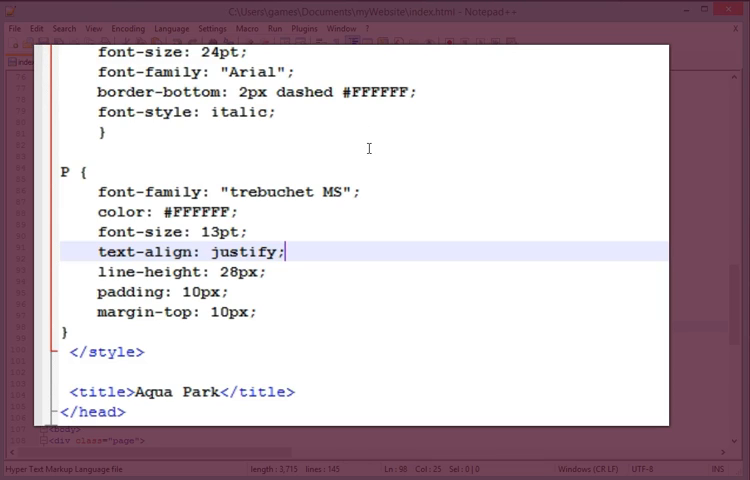
pyautogui.moveTo(344, 190)
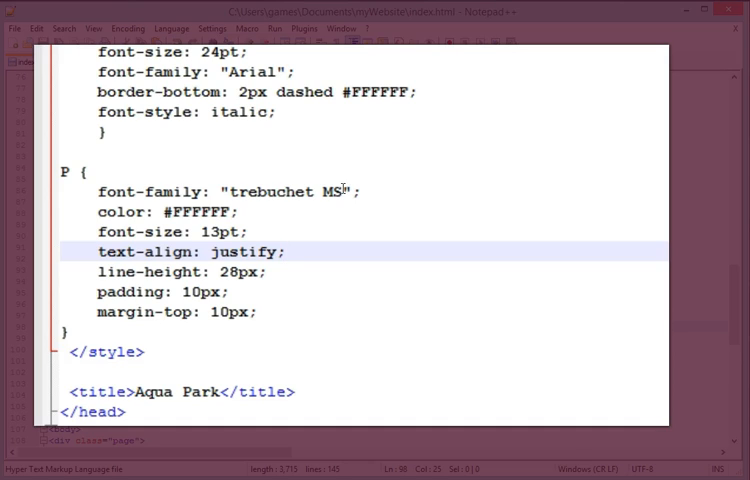
pyautogui.doubleClick(290, 192)
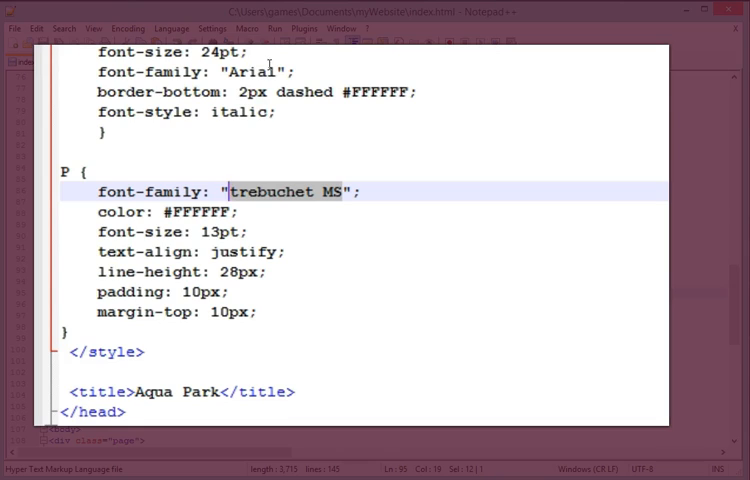
pyautogui.moveTo(284, 70)
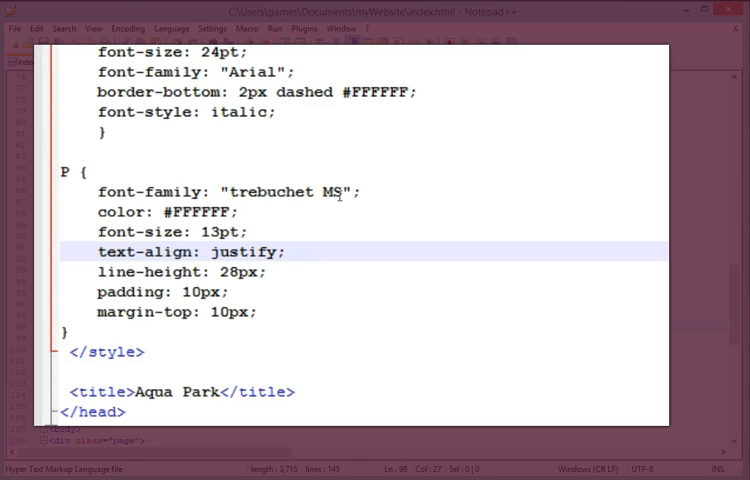
pyautogui.moveTo(348, 218)
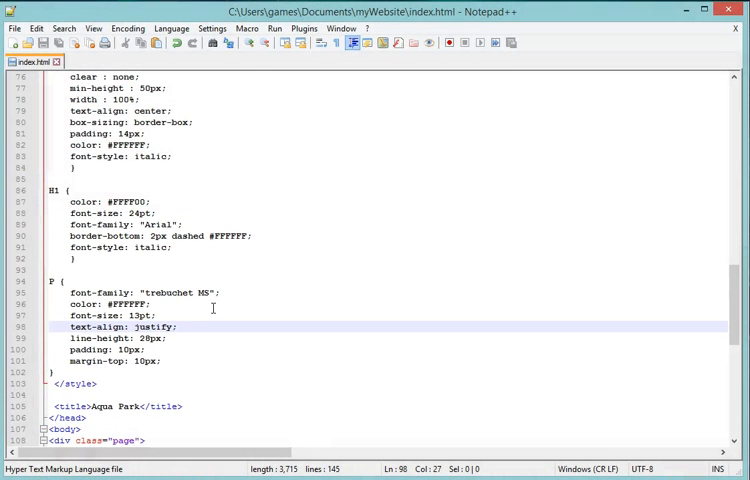
pyautogui.moveTo(40, 390)
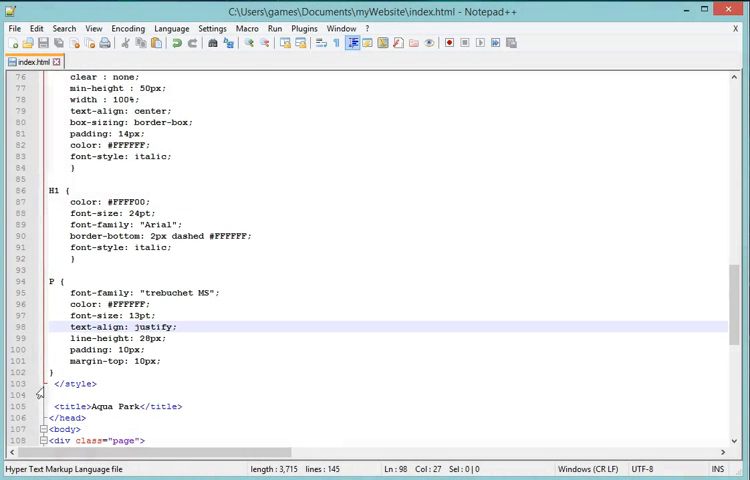